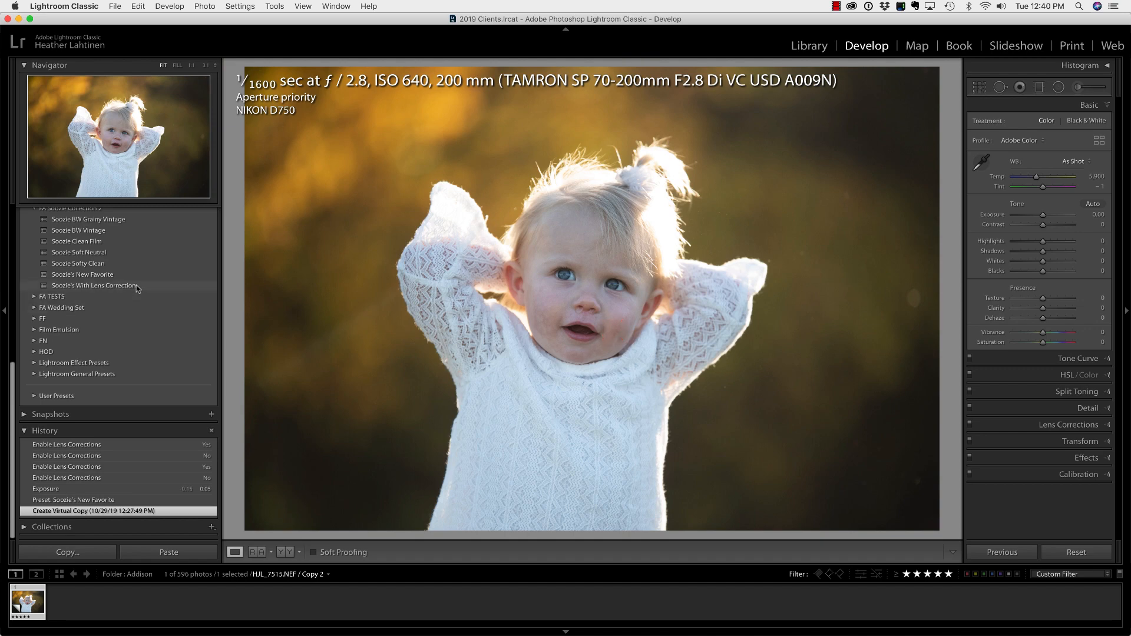
Apply the Soozie's With Lens Correction preset and toggle lens corrections off, then back on.
left_click(93, 285)
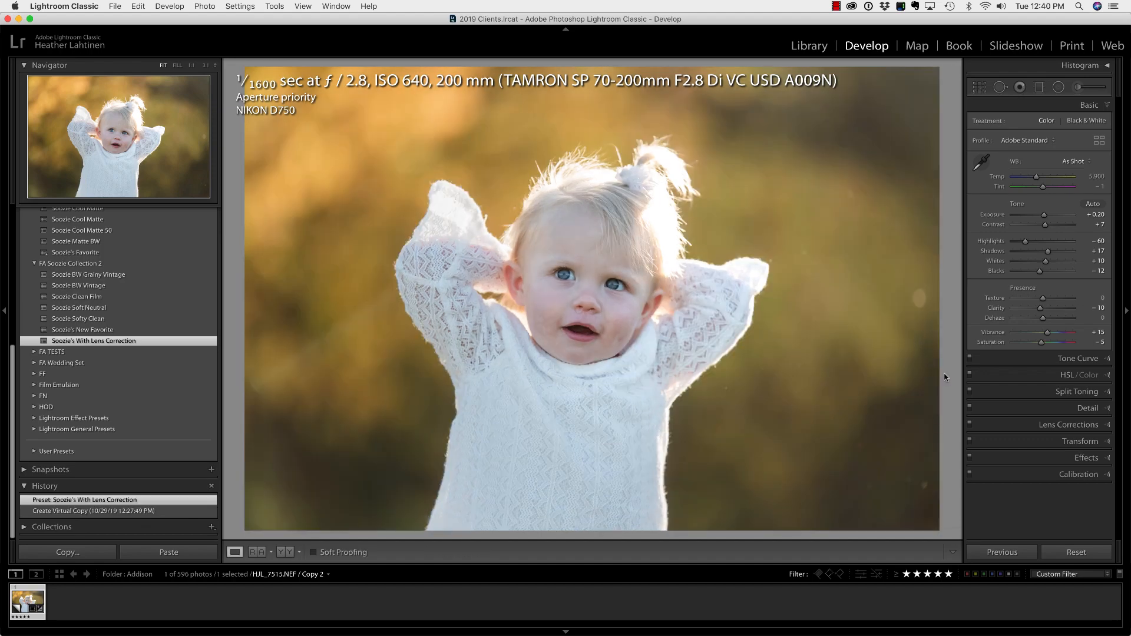
left_click(970, 424)
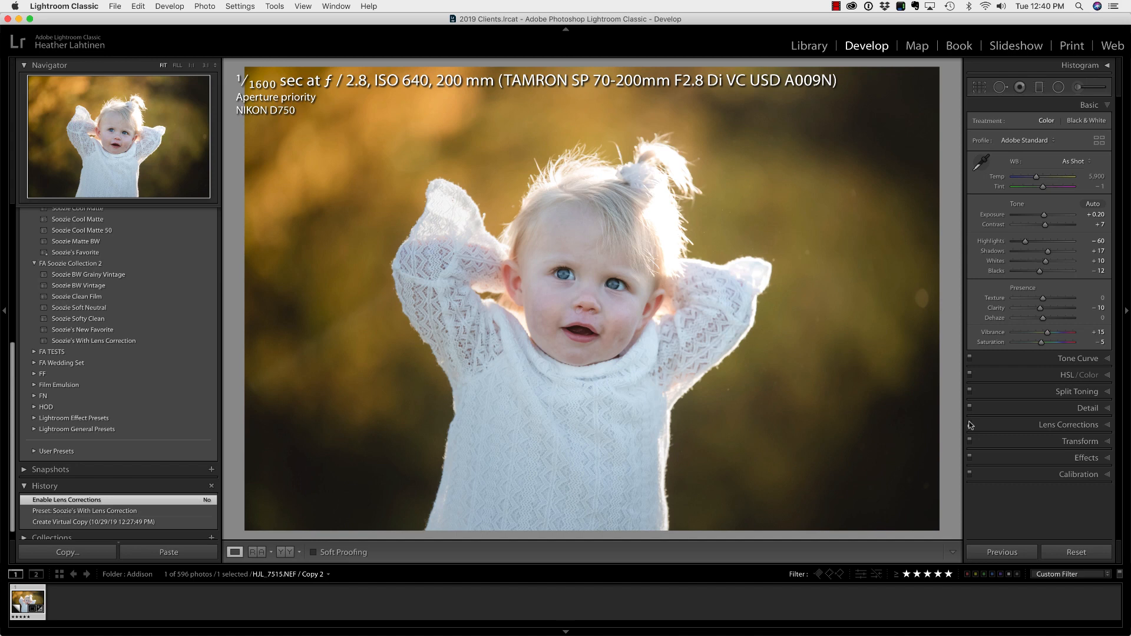
left_click(971, 424)
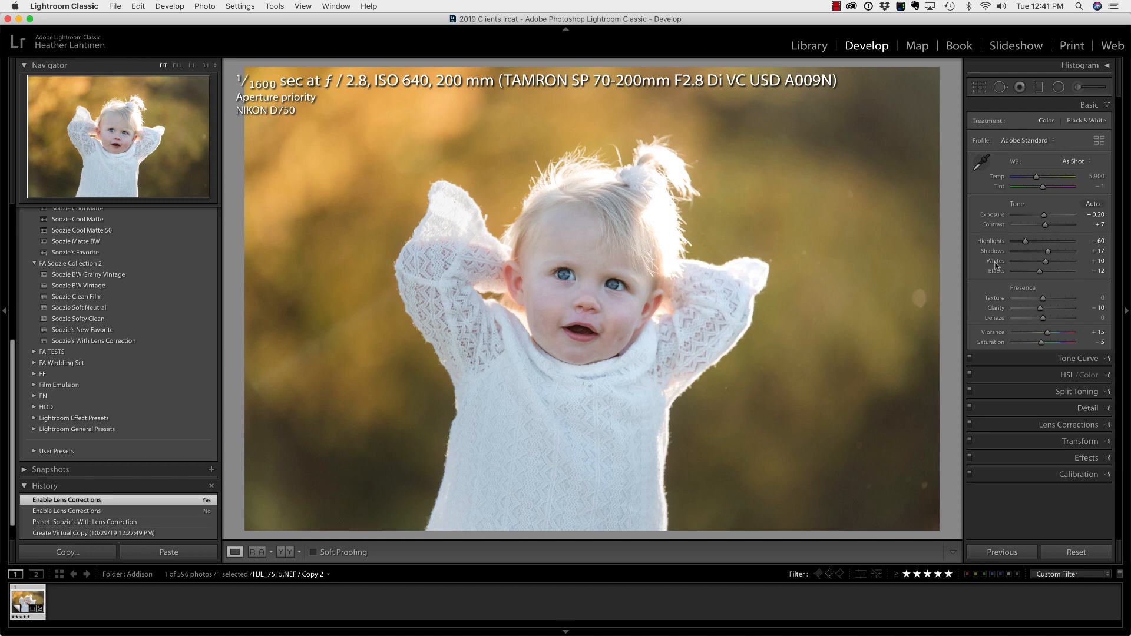
mouse_move(1044, 215)
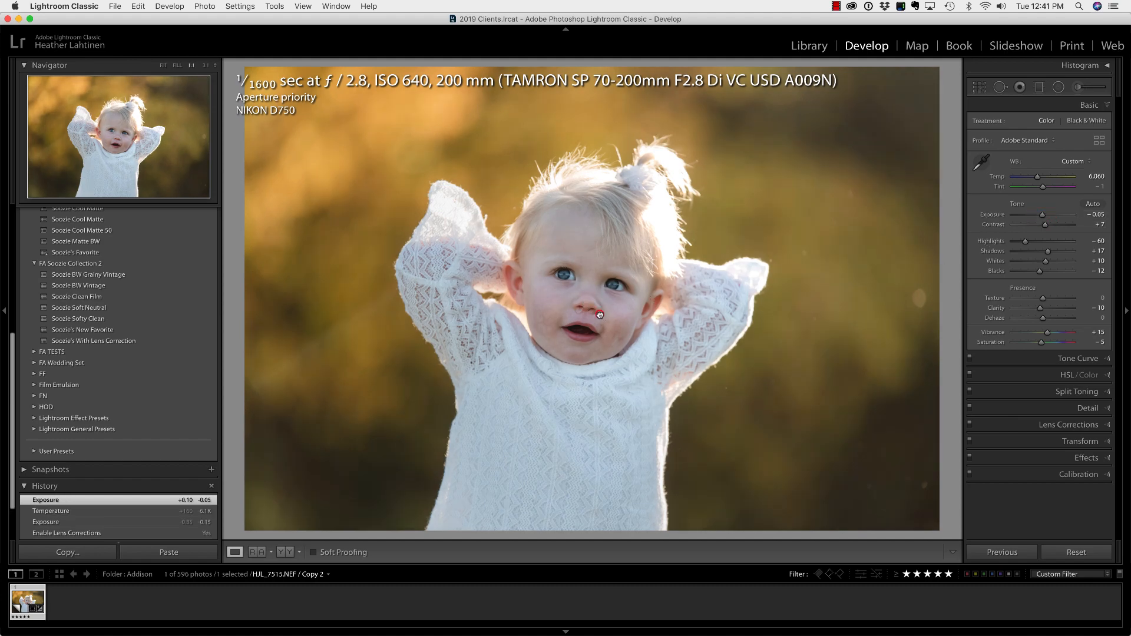
Zoom in to 1:1 on the toddler's face.
left_click(595, 312)
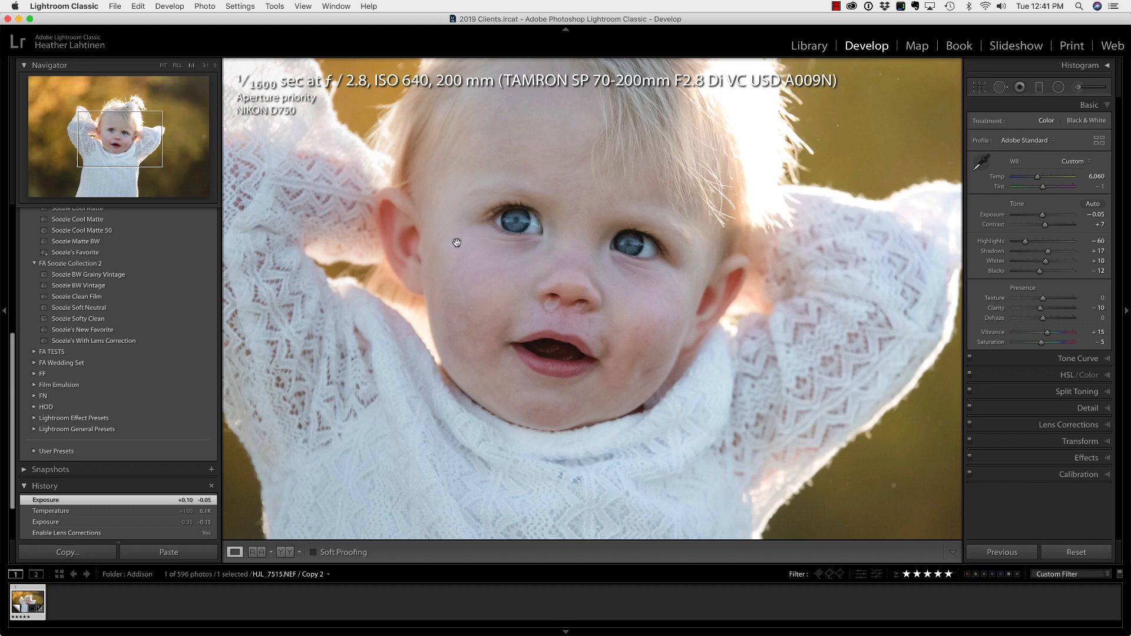
mouse_move(366, 214)
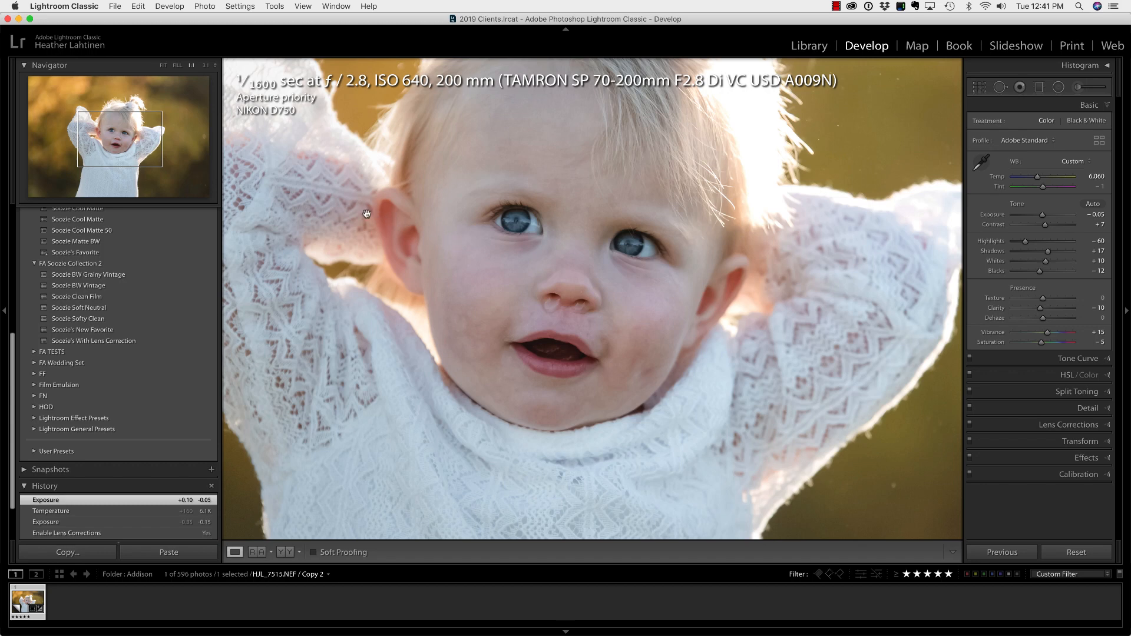
mouse_move(312, 179)
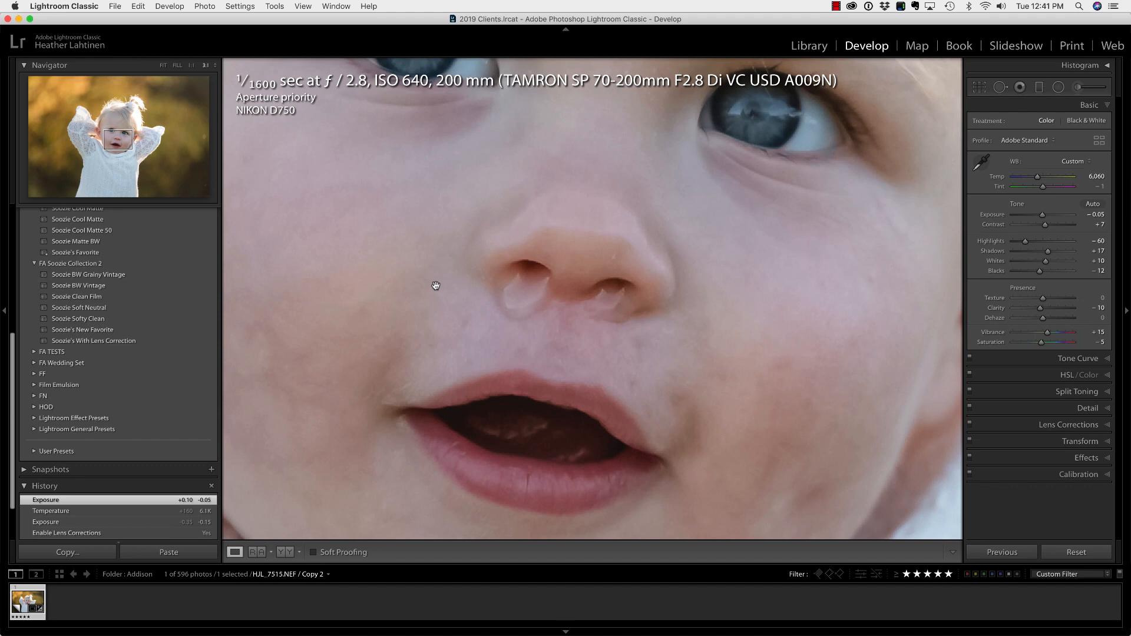
mouse_move(447, 289)
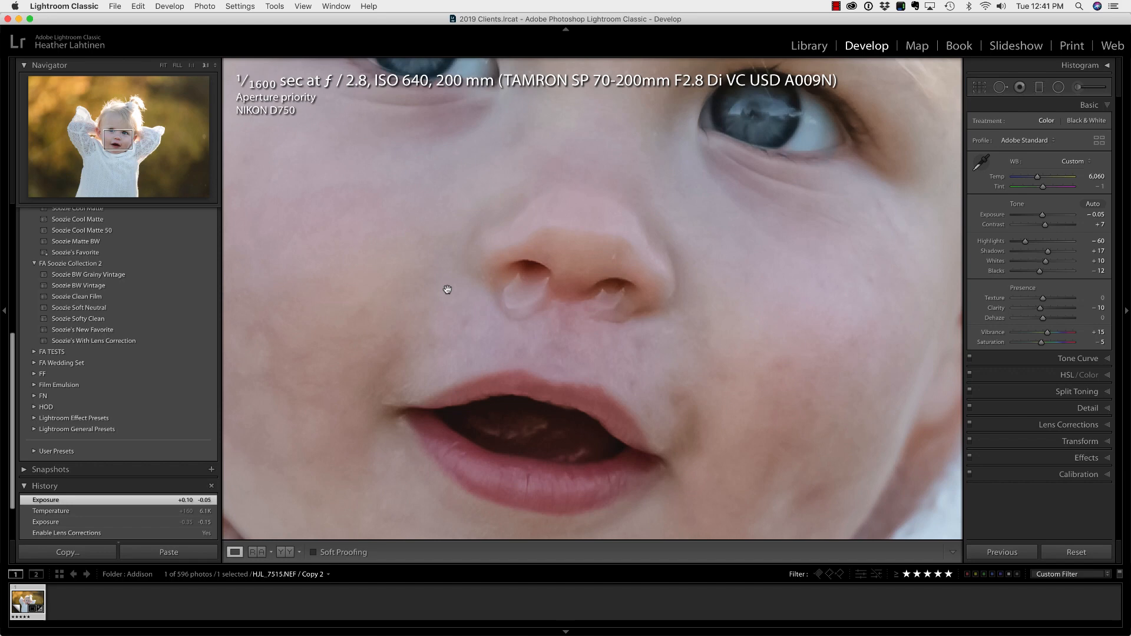
mouse_move(511, 304)
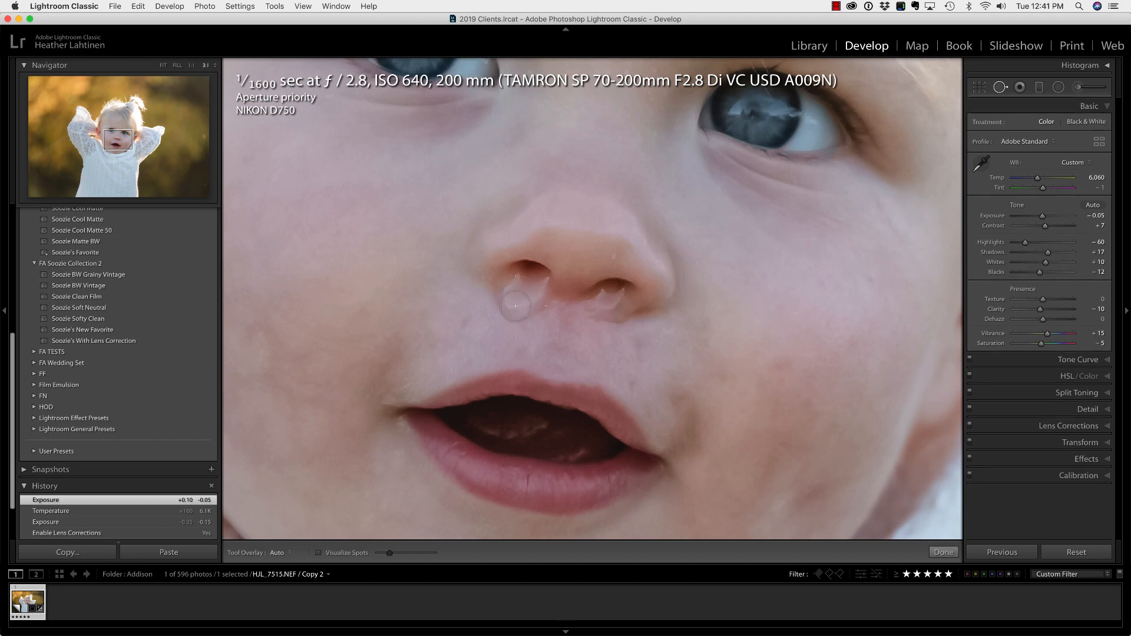
Heal the nostril highlight with Spot Removal using a smaller brush.
key("q")
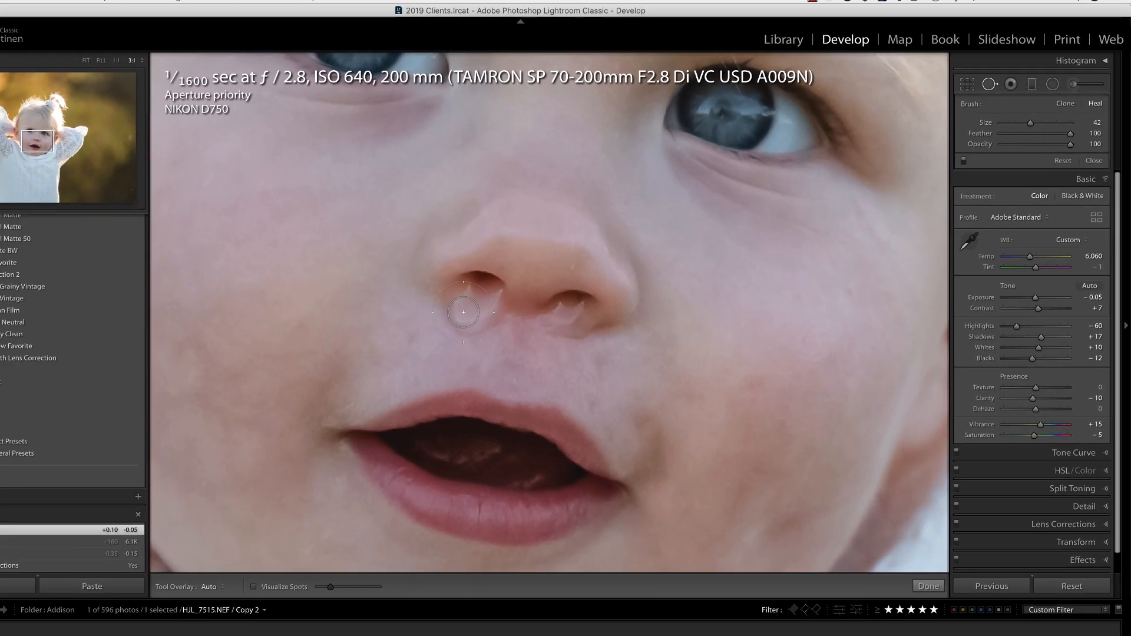
key("[")
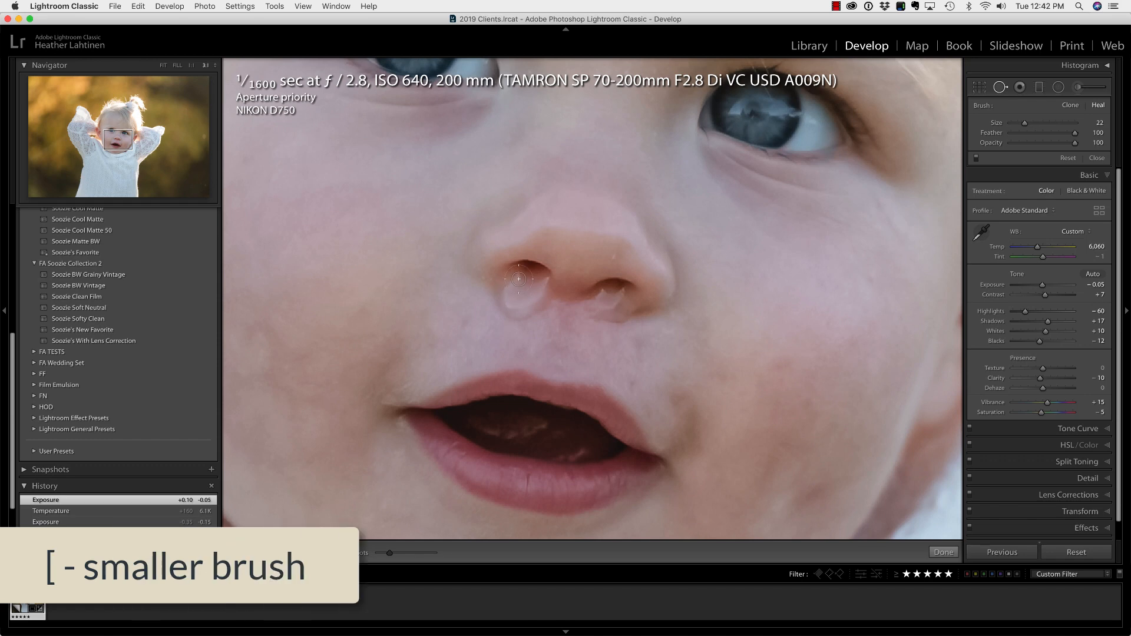
key("[")
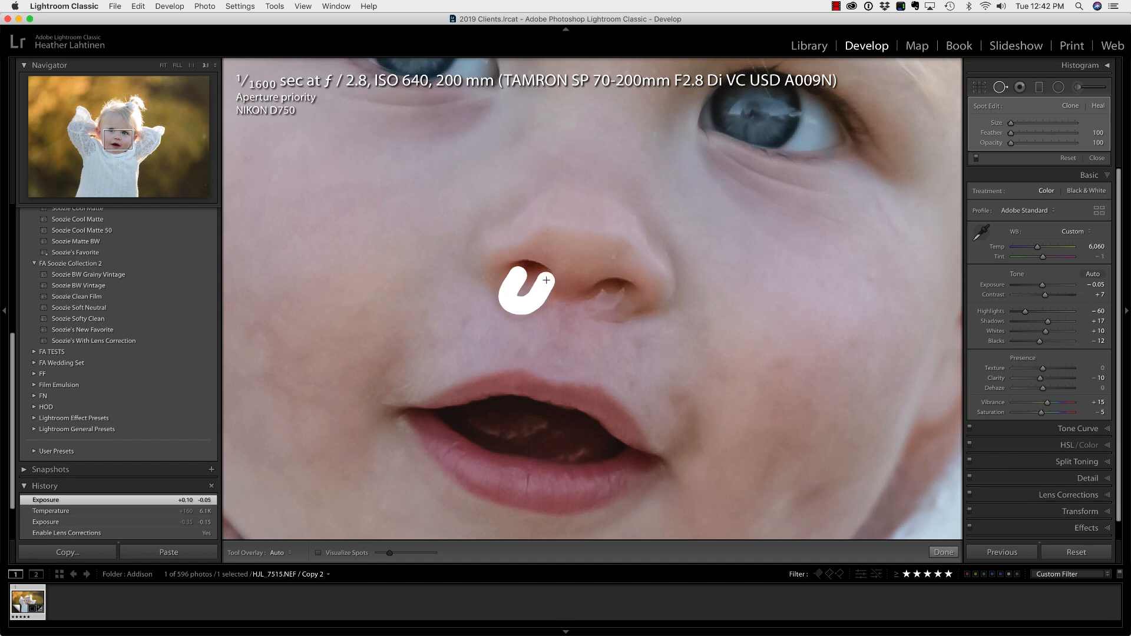
left_click(525, 291)
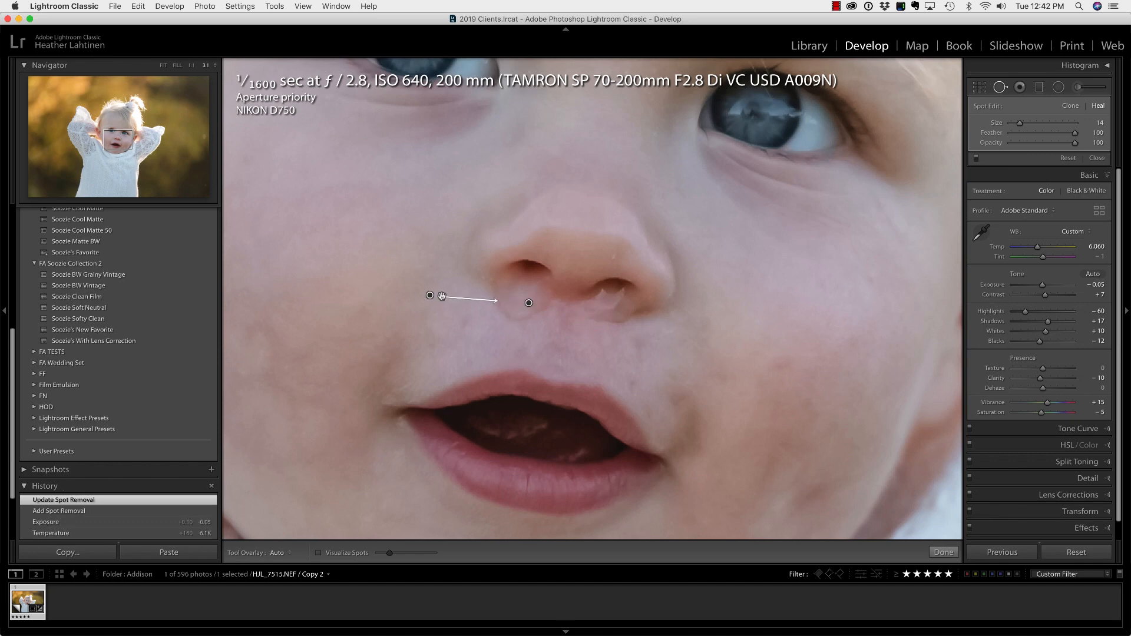
mouse_move(598, 352)
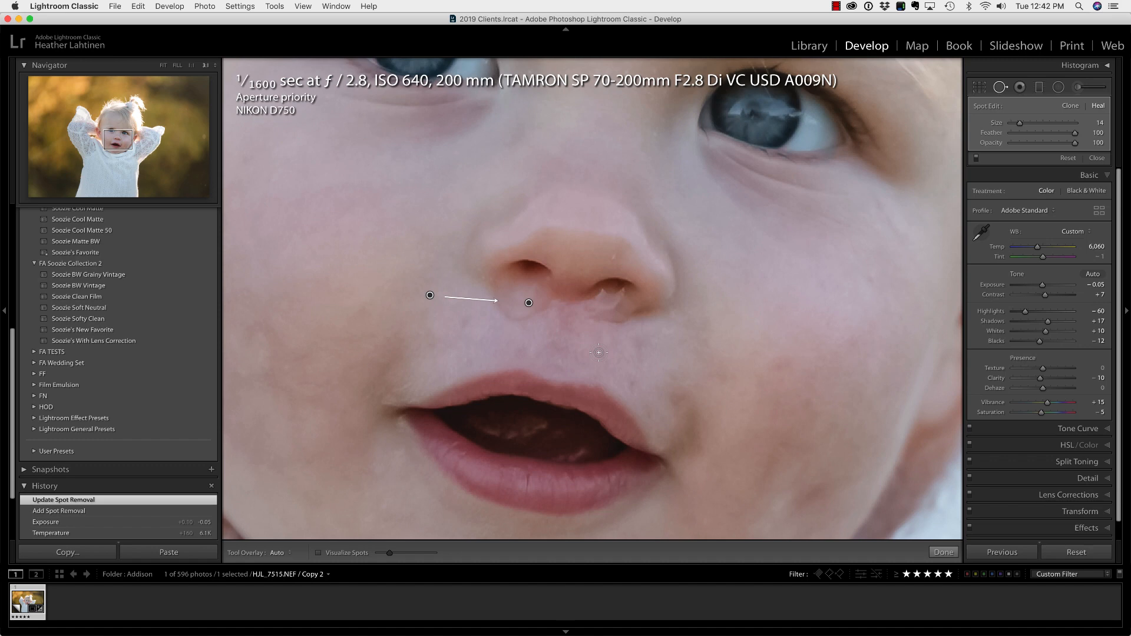
mouse_move(498, 296)
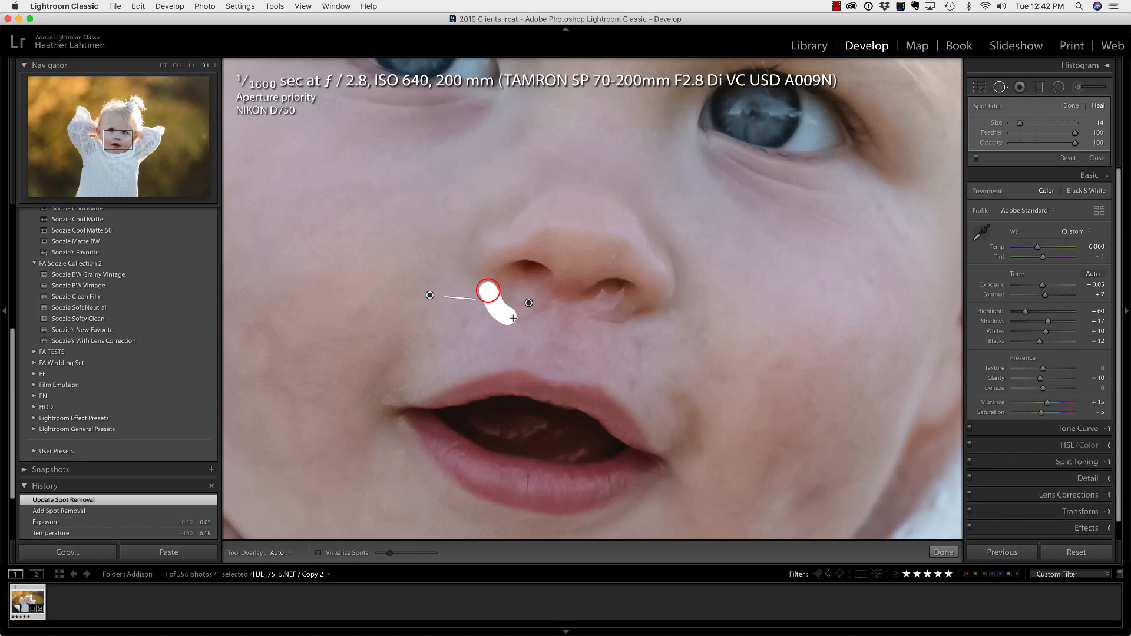
Heal the remaining shadow beside the nostril, then show and hide the spot outlines.
left_click(517, 319)
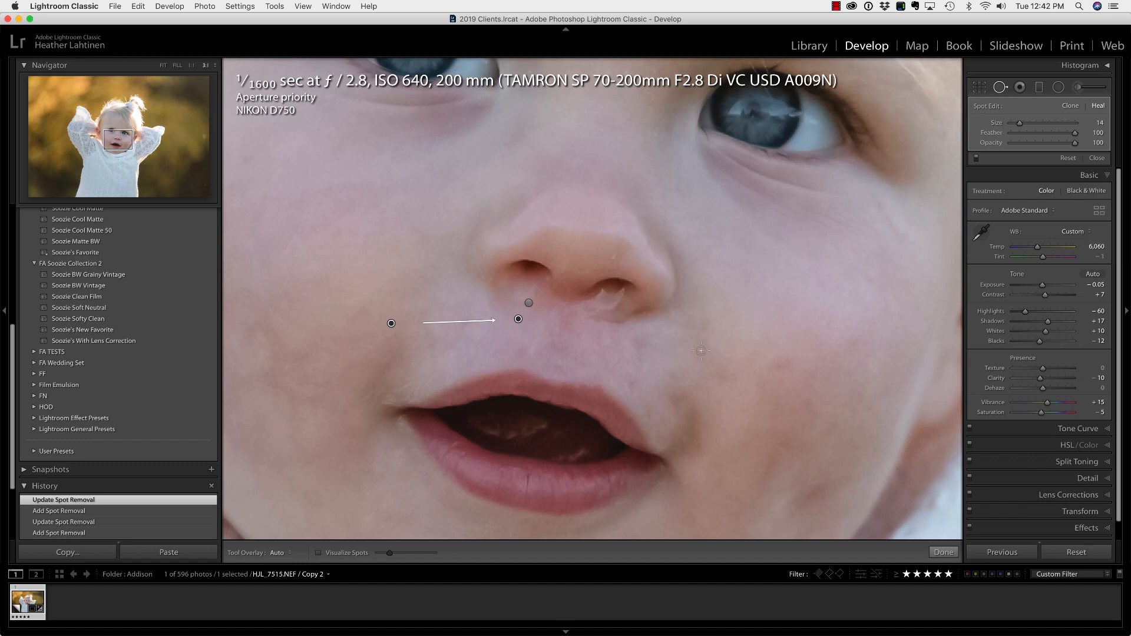
mouse_move(993, 380)
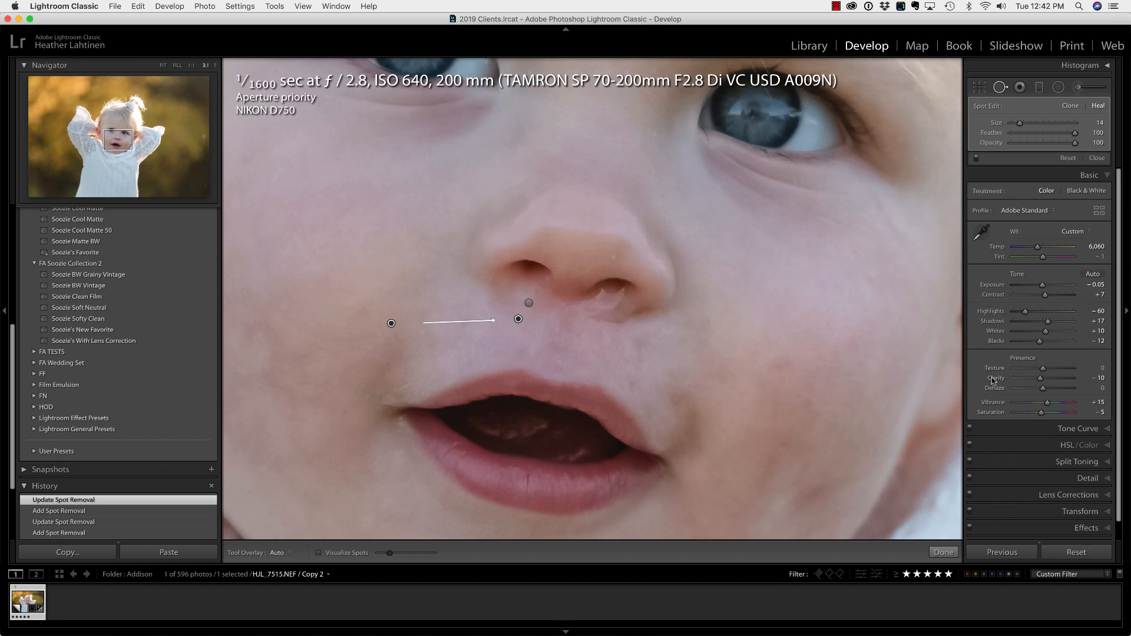
key("h")
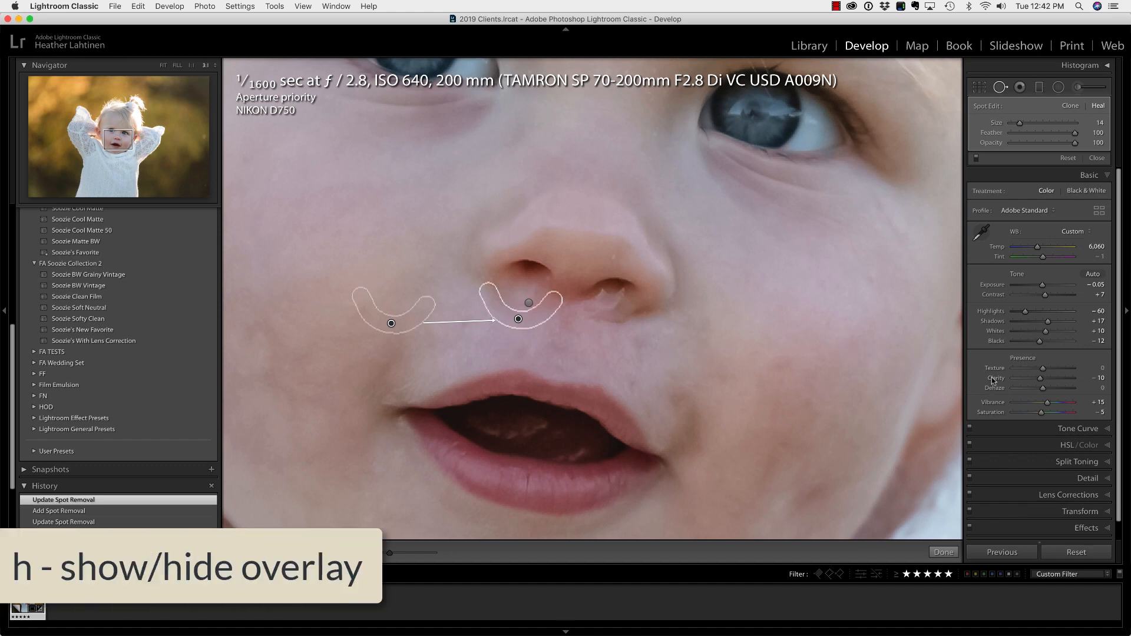
key("h")
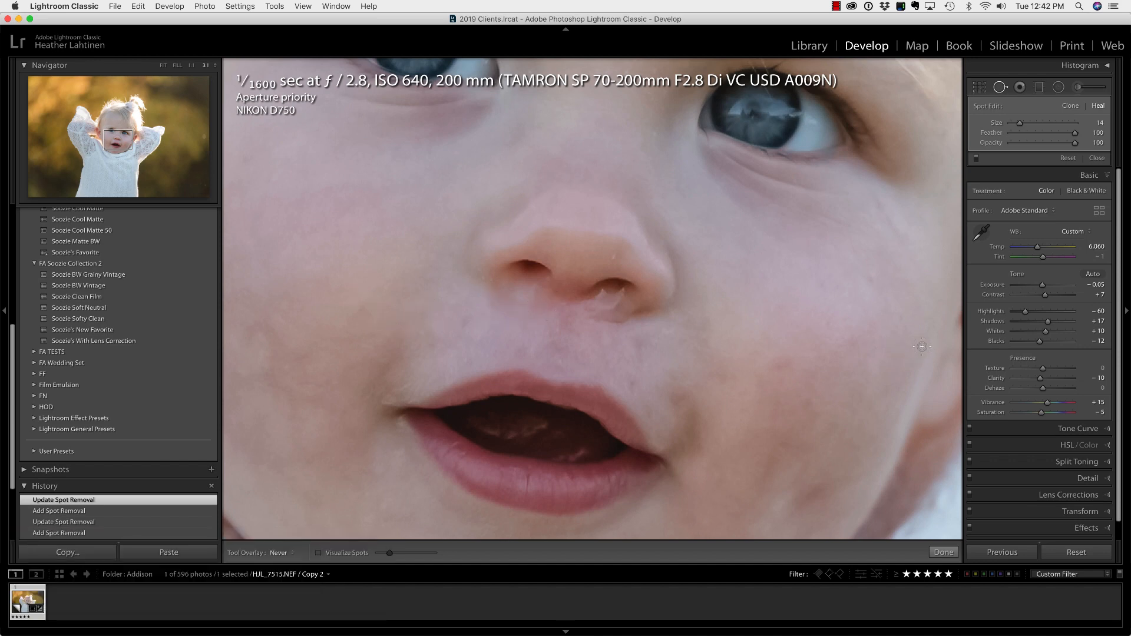
Compare before and after by toggling spot healing off and back on.
left_click(977, 158)
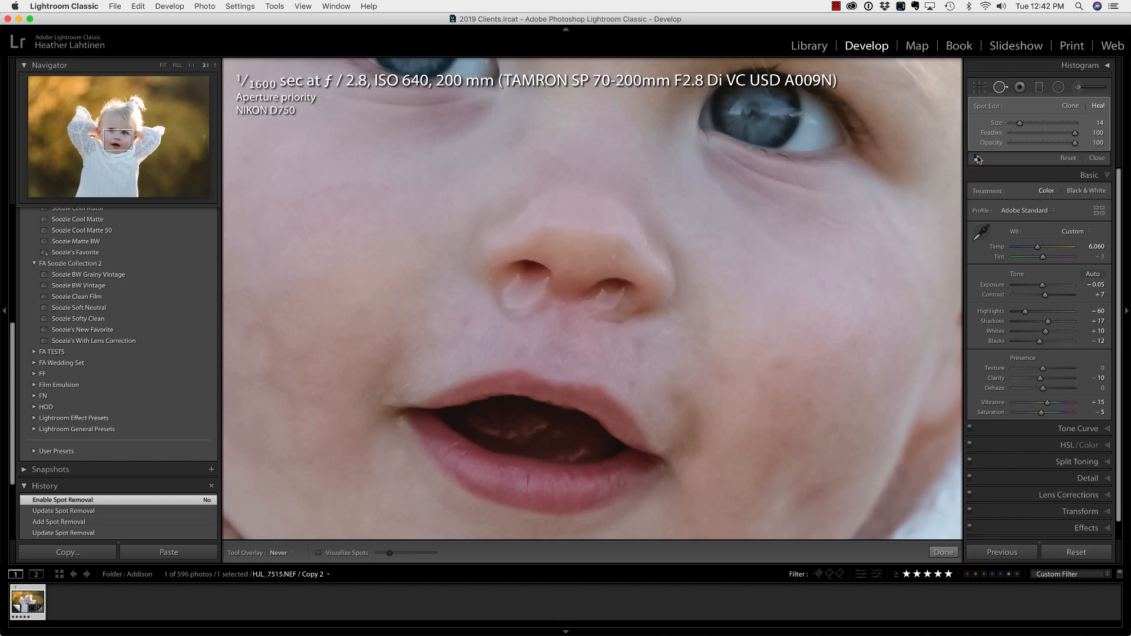
left_click(978, 158)
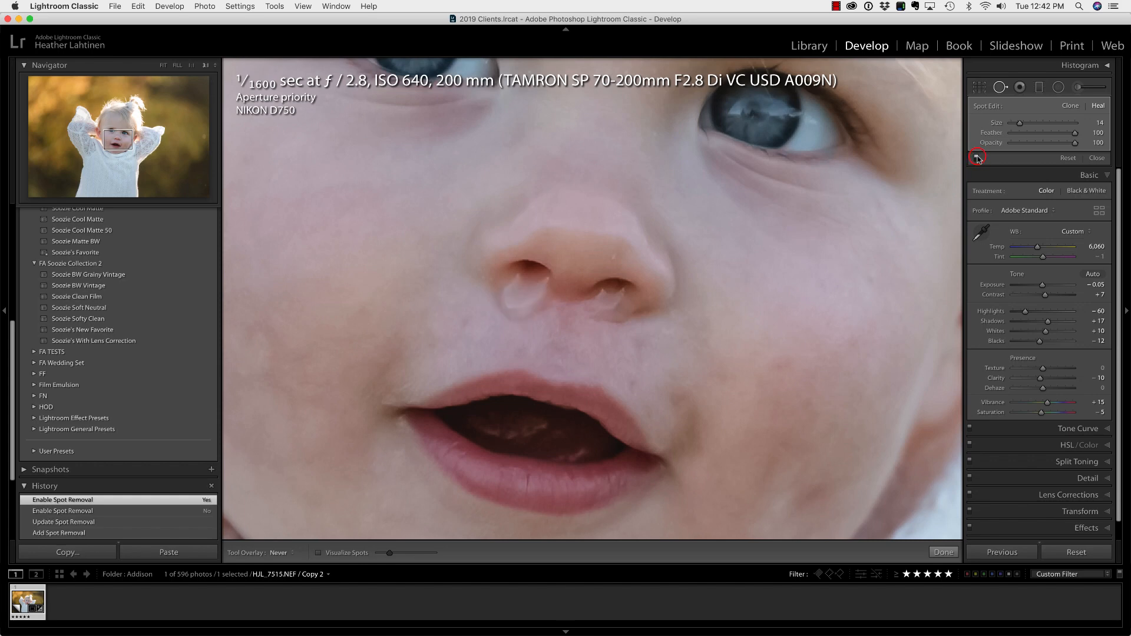
left_click(976, 155)
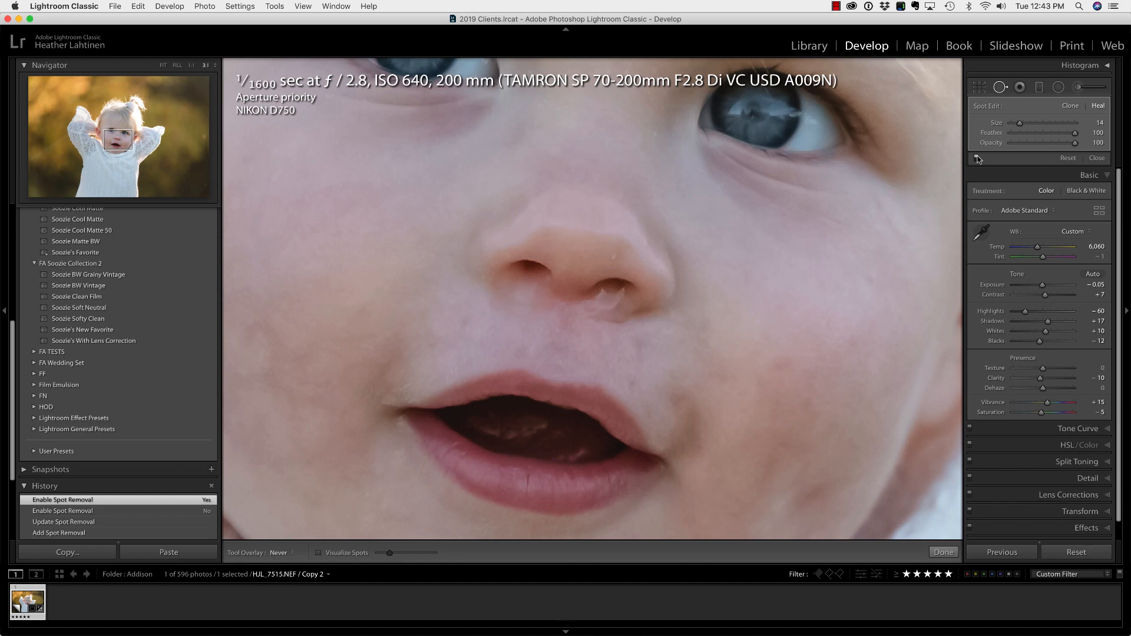
mouse_move(700, 312)
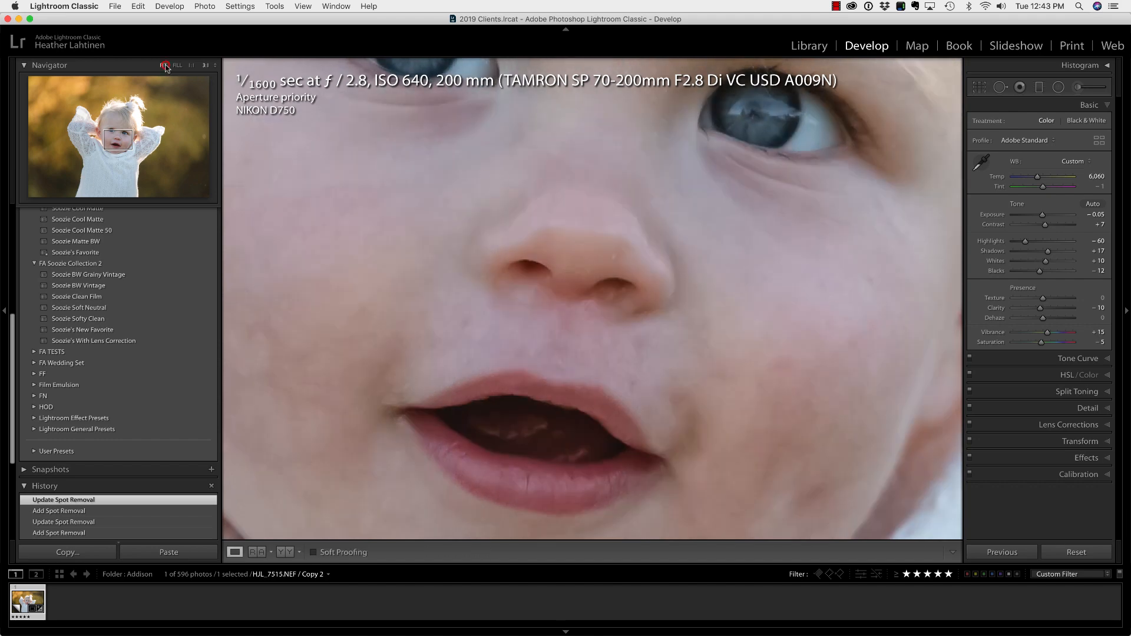
Fit the photo, return to the edited view, and start a Texture −41, Clarity −21 brush.
left_click(163, 65)
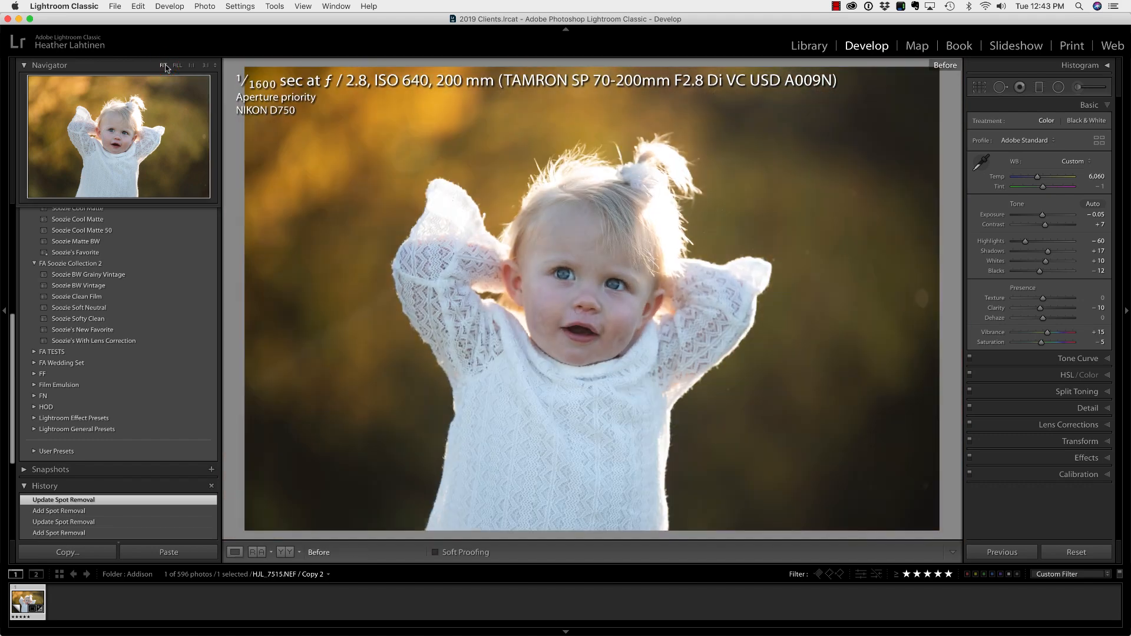
left_click(318, 552)
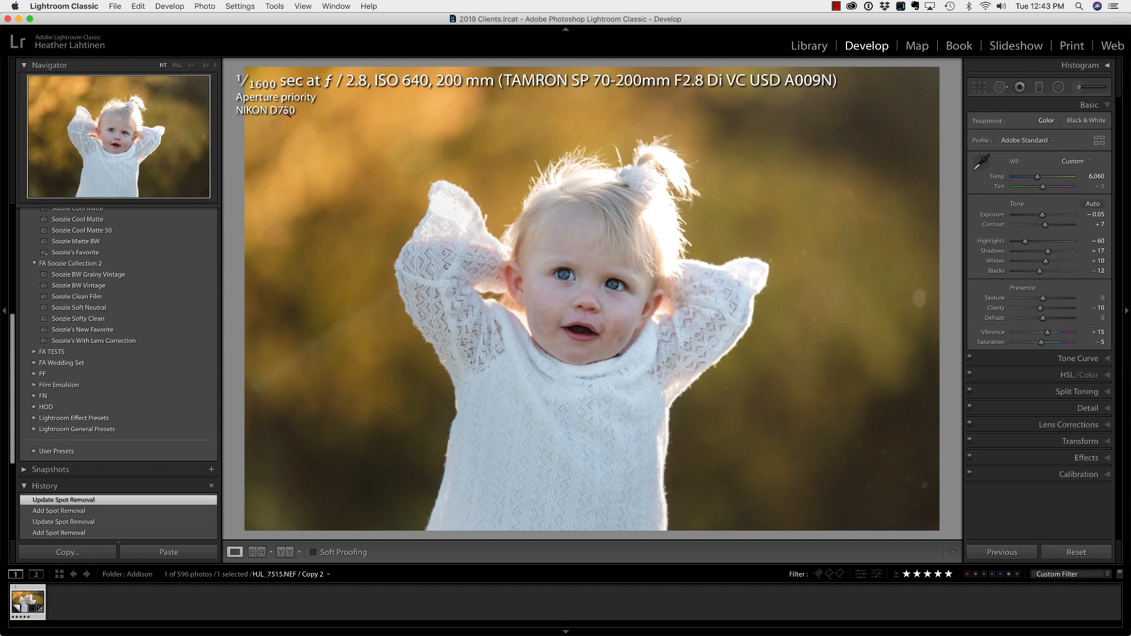
key("k")
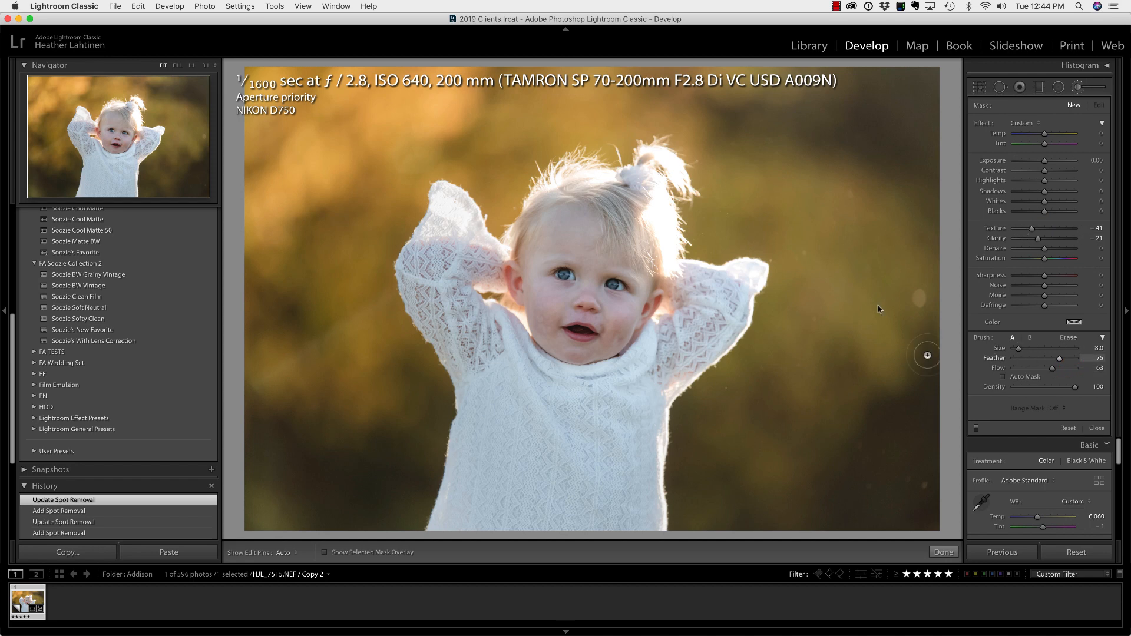
Brush smoothing over the cheeks and around the mouth, then switch it off to compare.
left_click(539, 301)
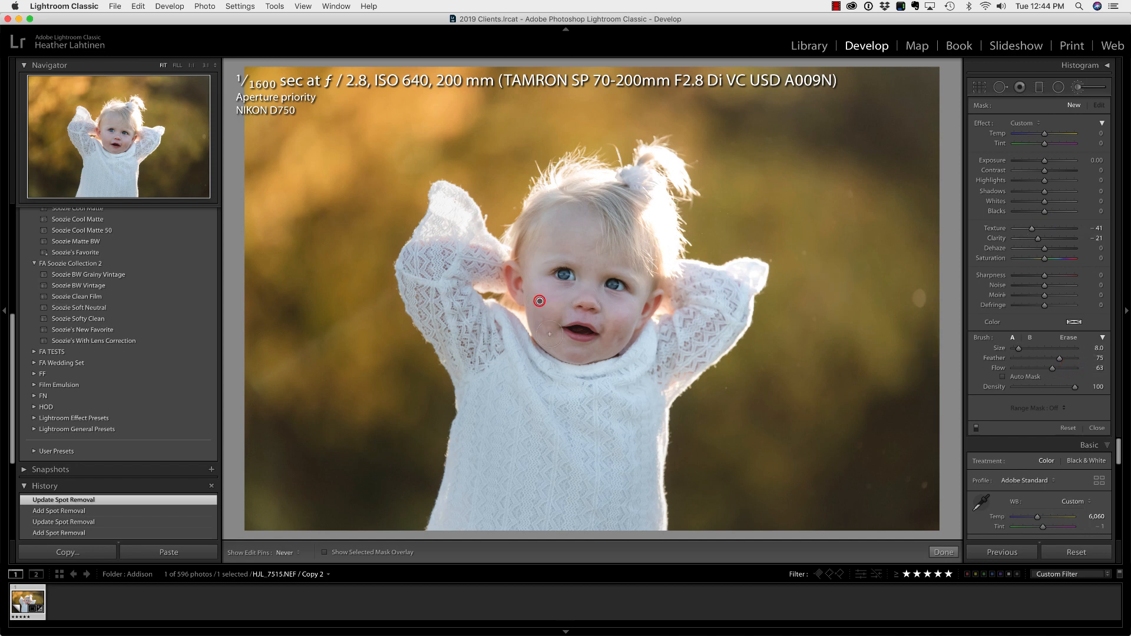
left_click(539, 301)
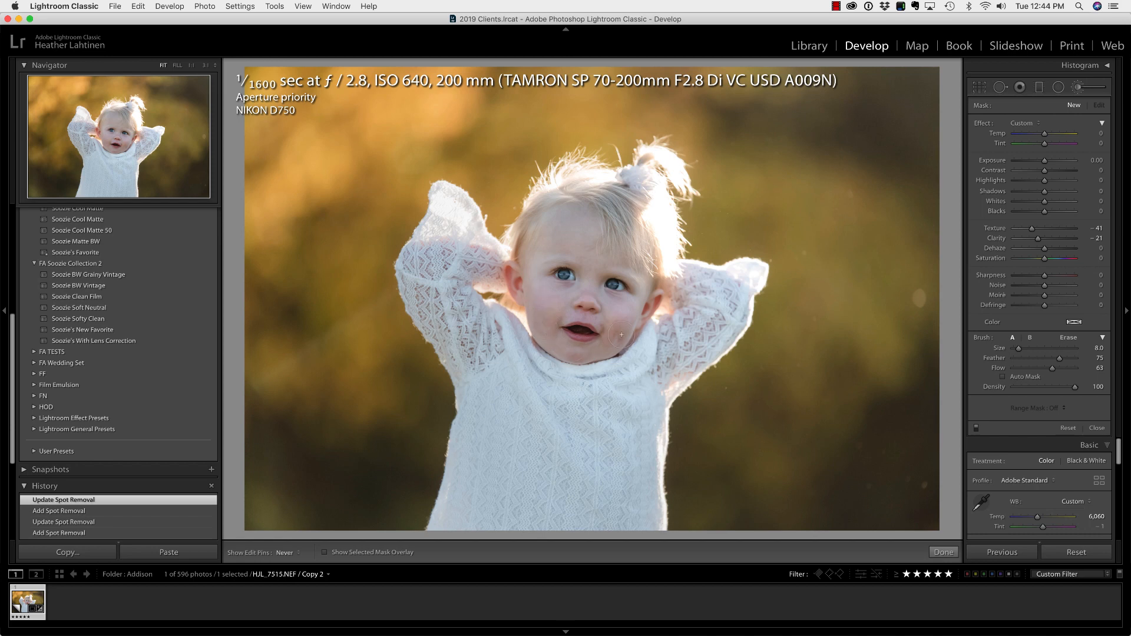
left_click(619, 318)
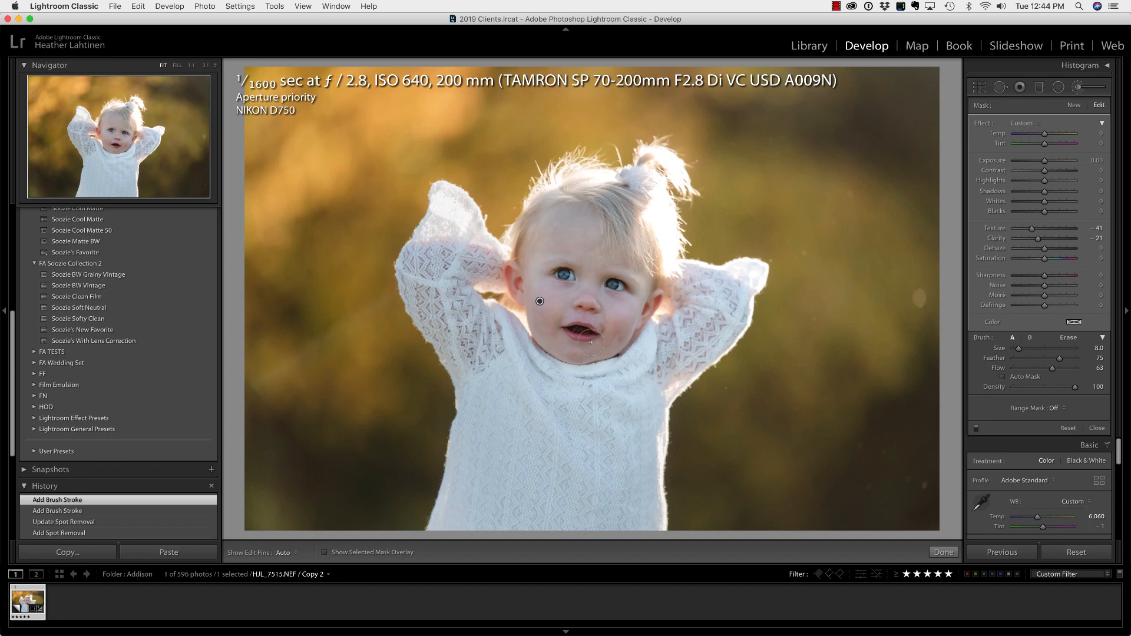
left_click(590, 342)
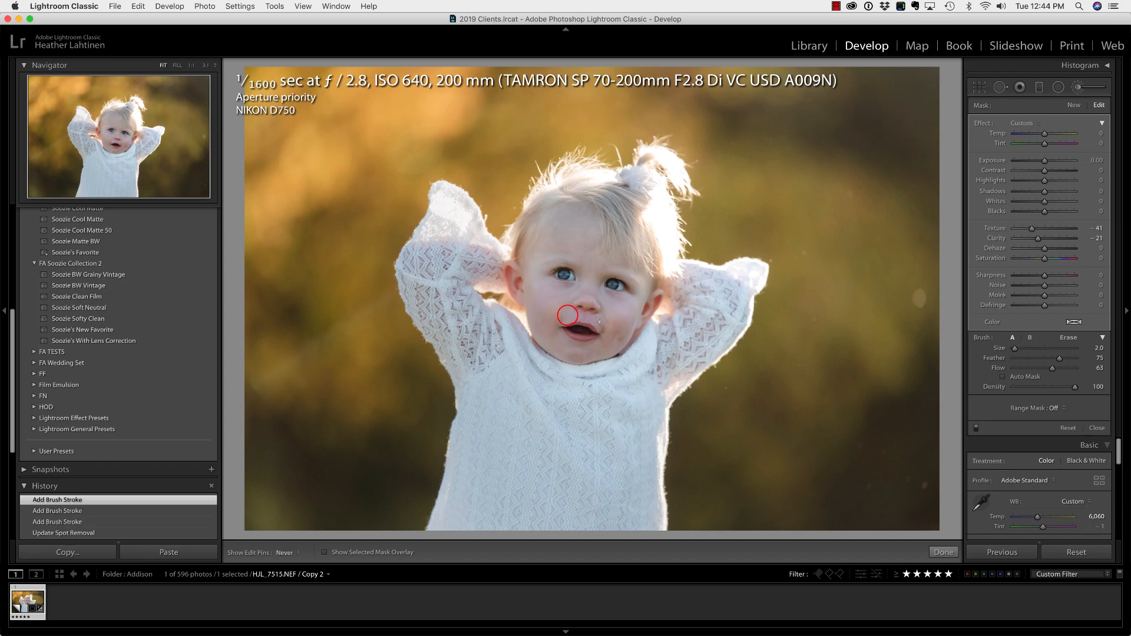
left_click(568, 315)
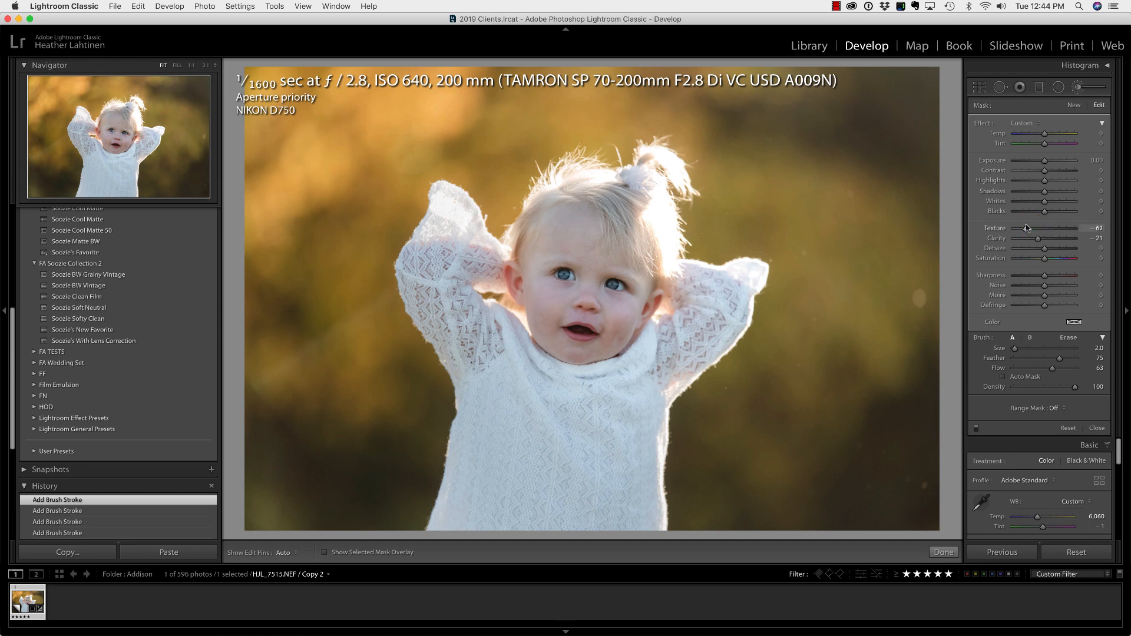
left_click(976, 429)
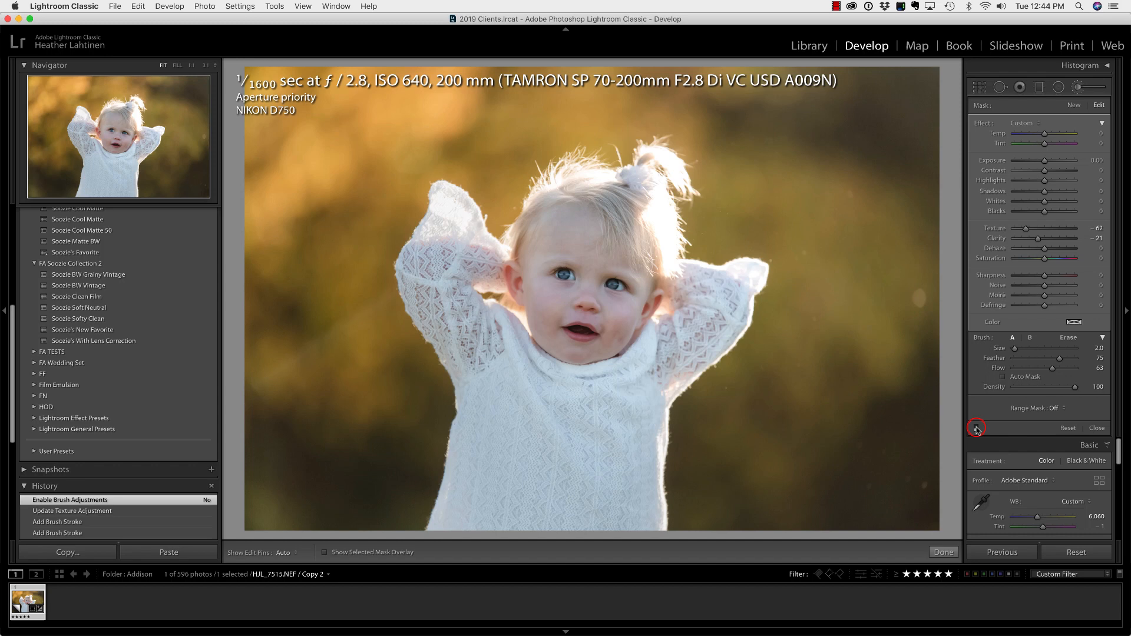
Compare smoothing on and off, leave it on, fit the photo, and close the brush.
left_click(975, 429)
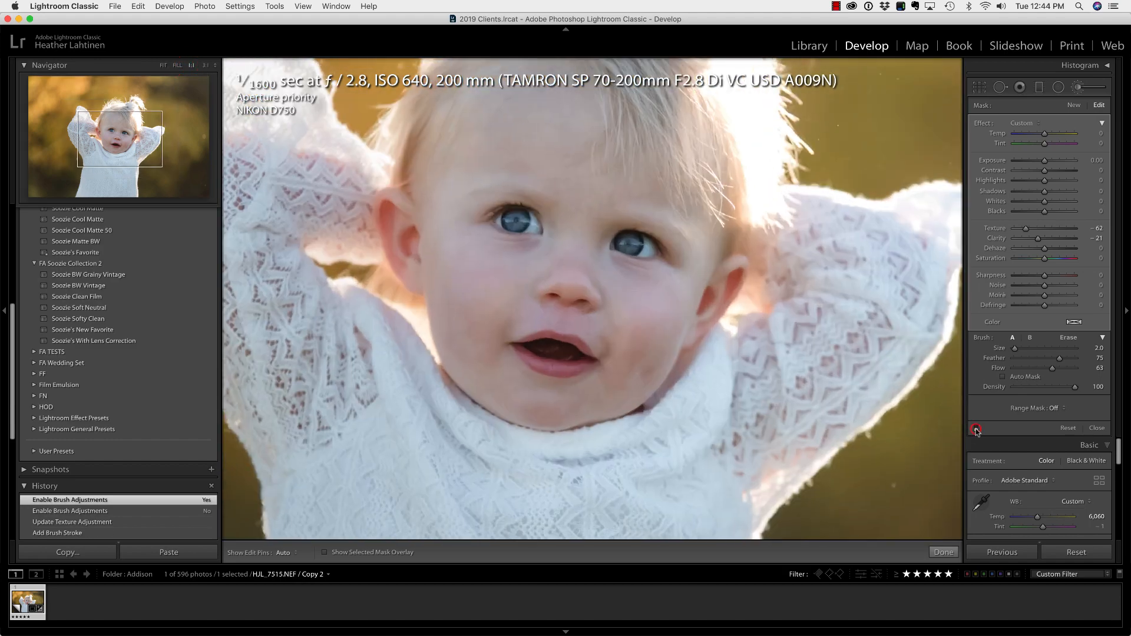
left_click(976, 428)
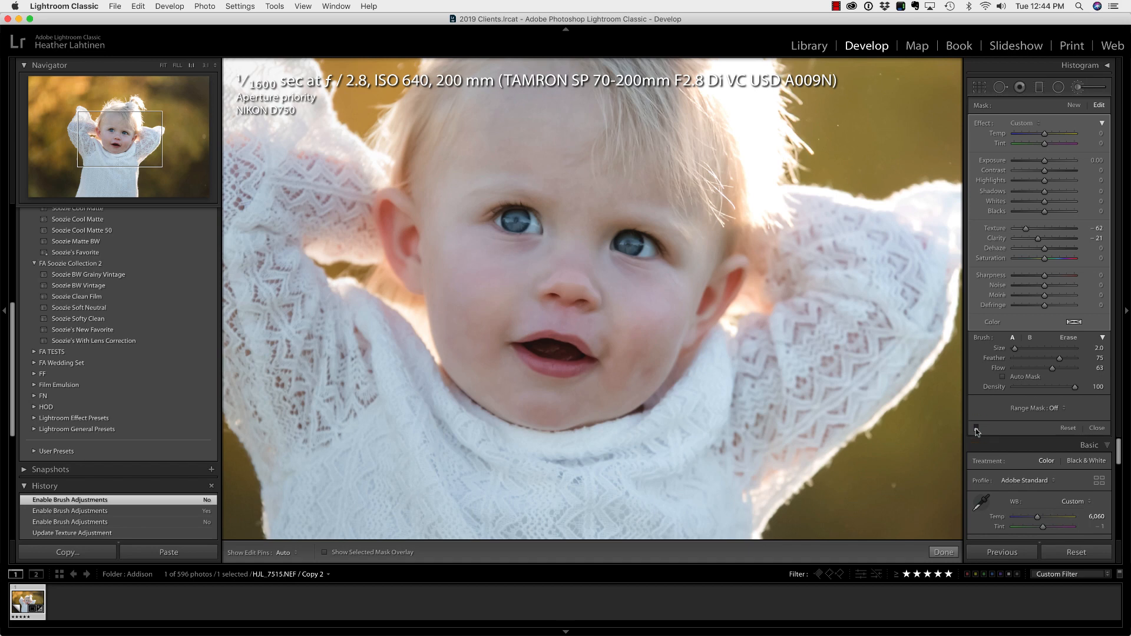
left_click(975, 431)
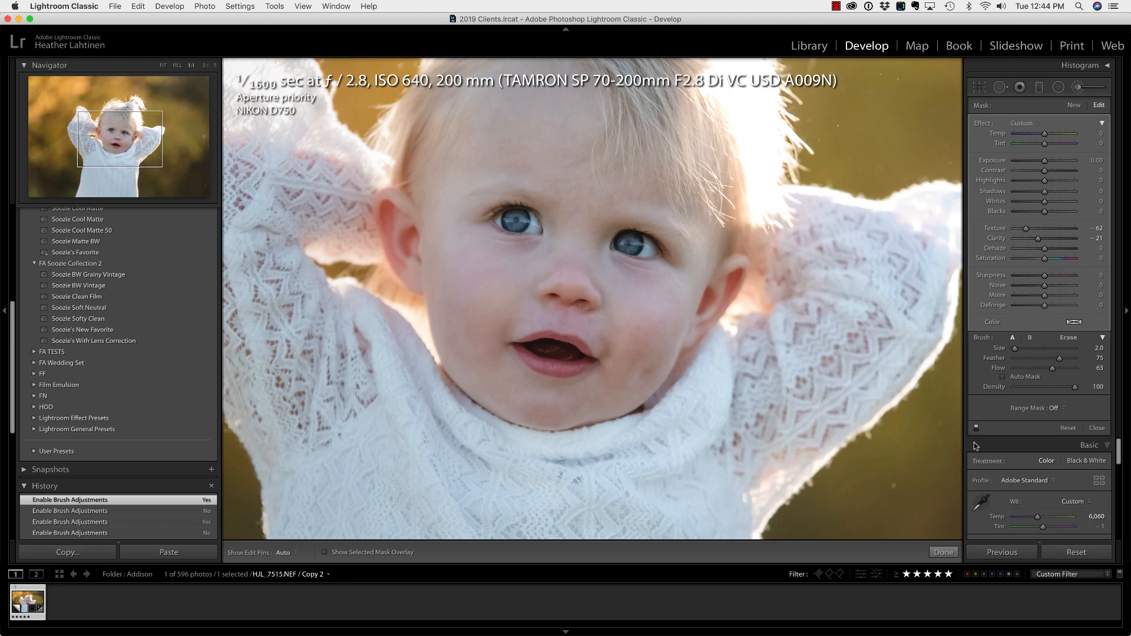
mouse_move(459, 283)
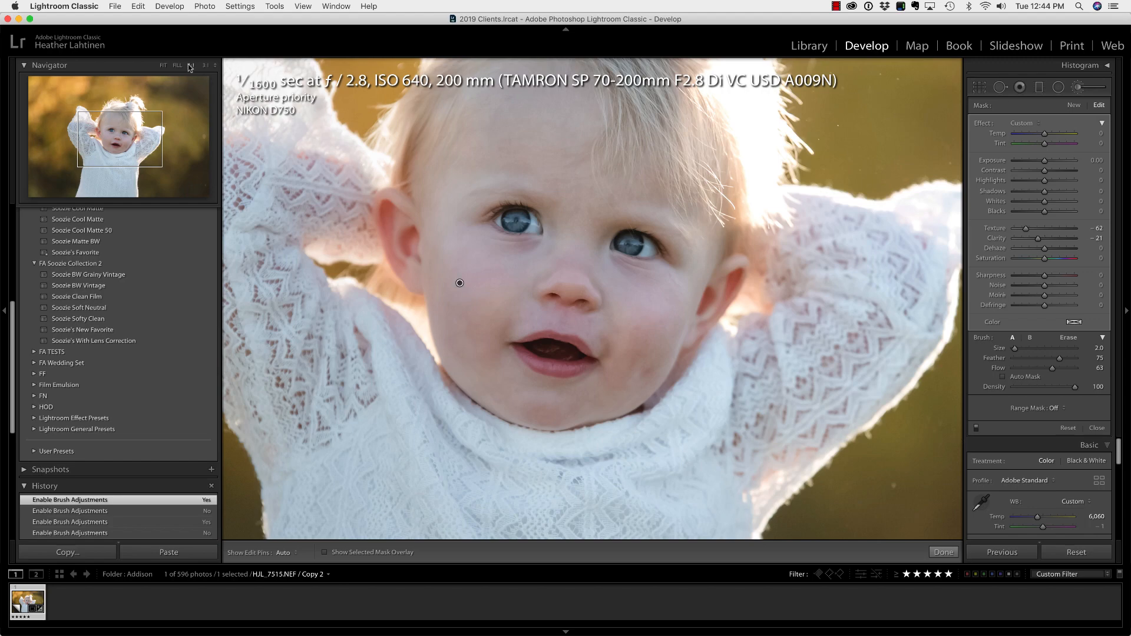
left_click(164, 66)
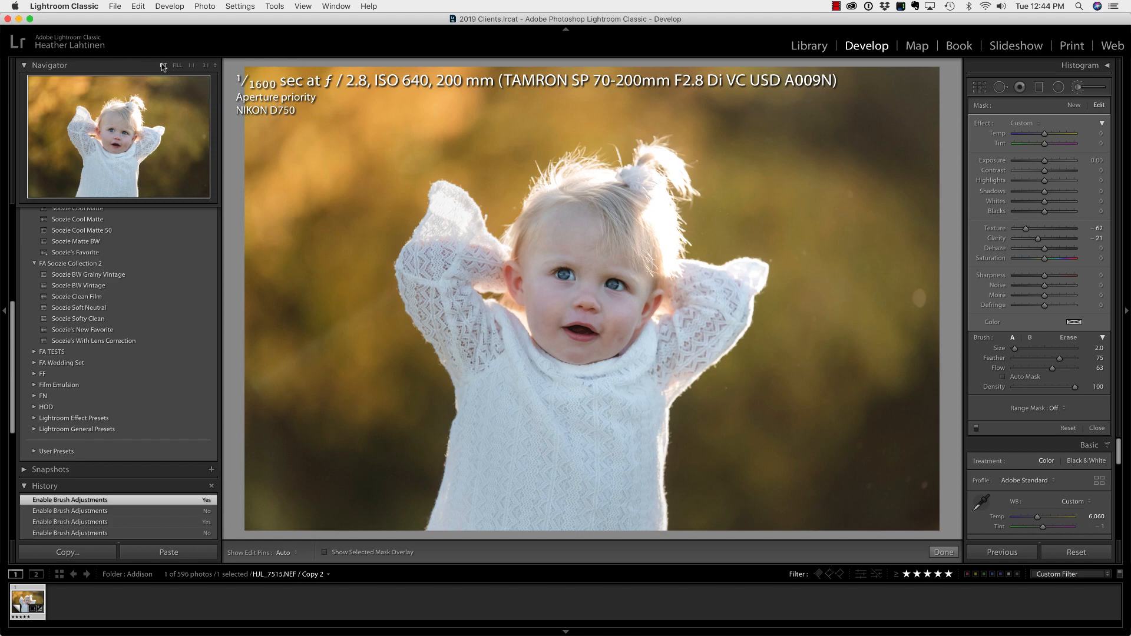
left_click(943, 552)
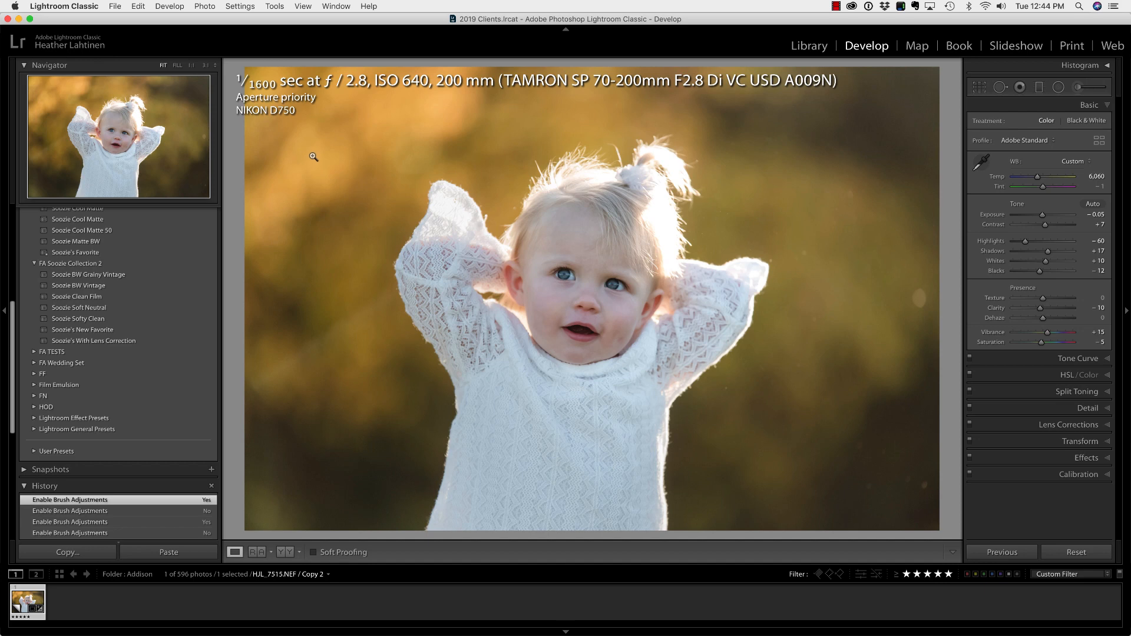
Paint a new −0.58 exposure brush along the left background edge and close it.
left_click(1058, 87)
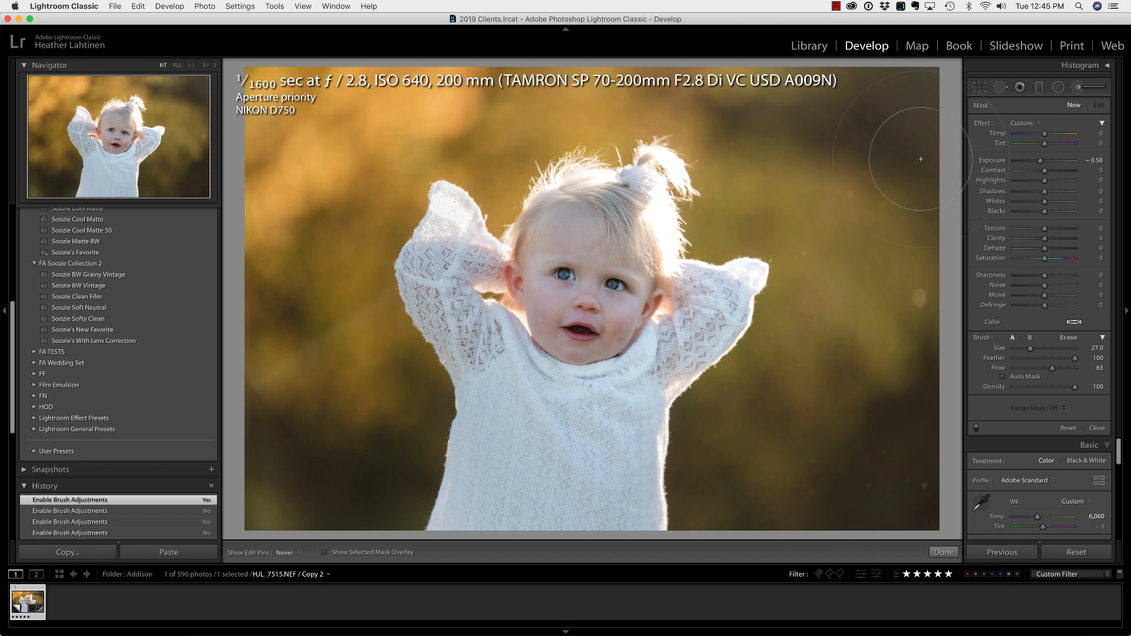
left_click(292, 333)
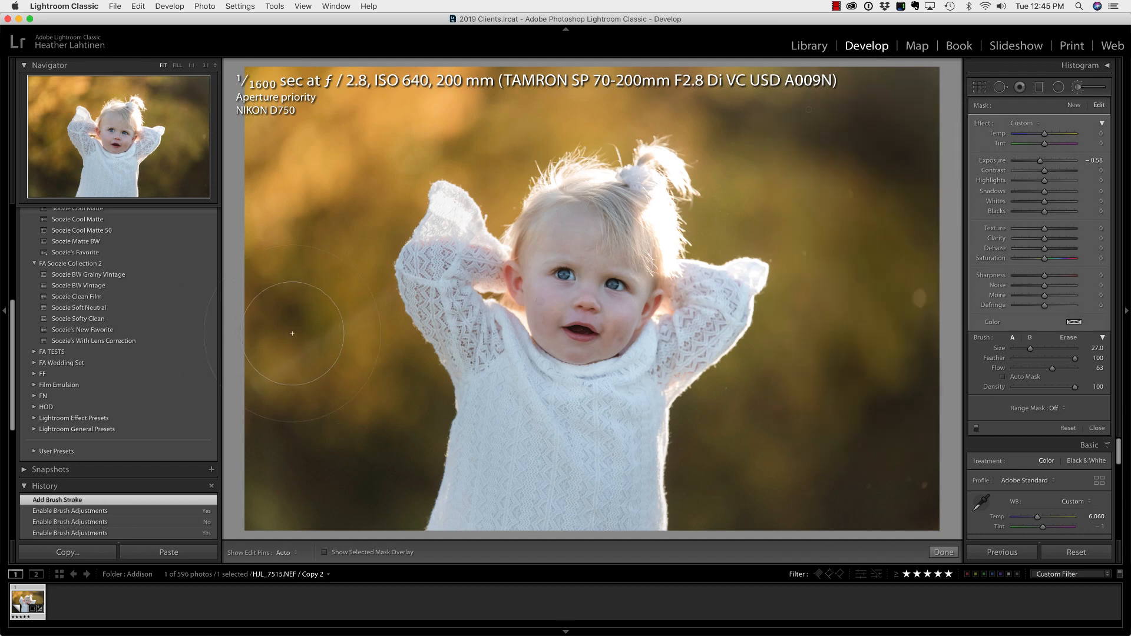
mouse_move(314, 163)
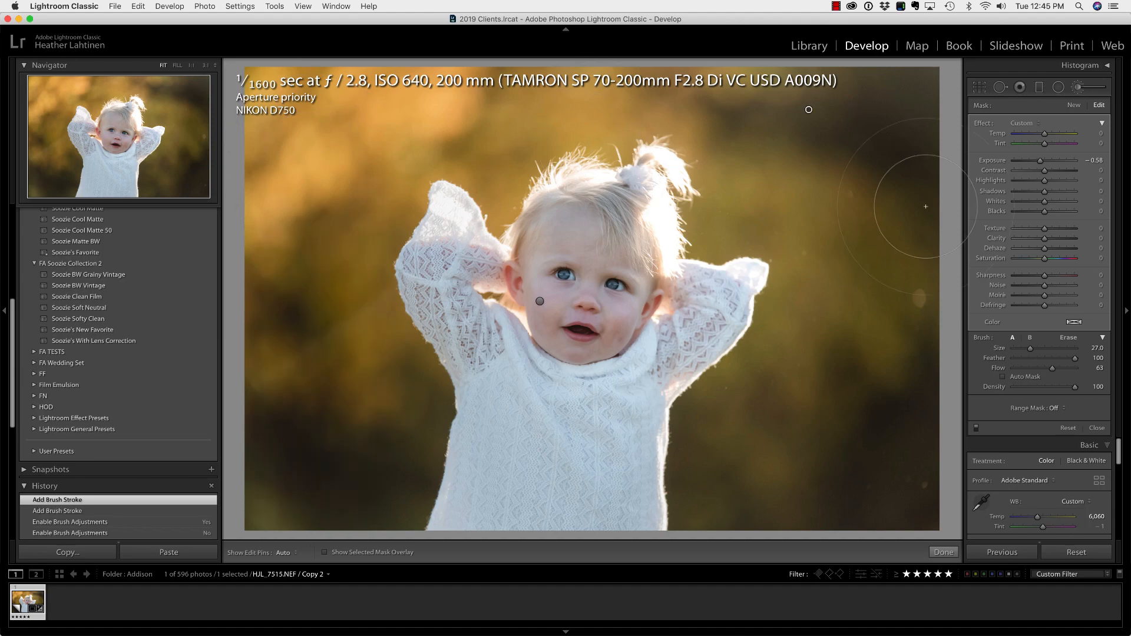
left_click(942, 552)
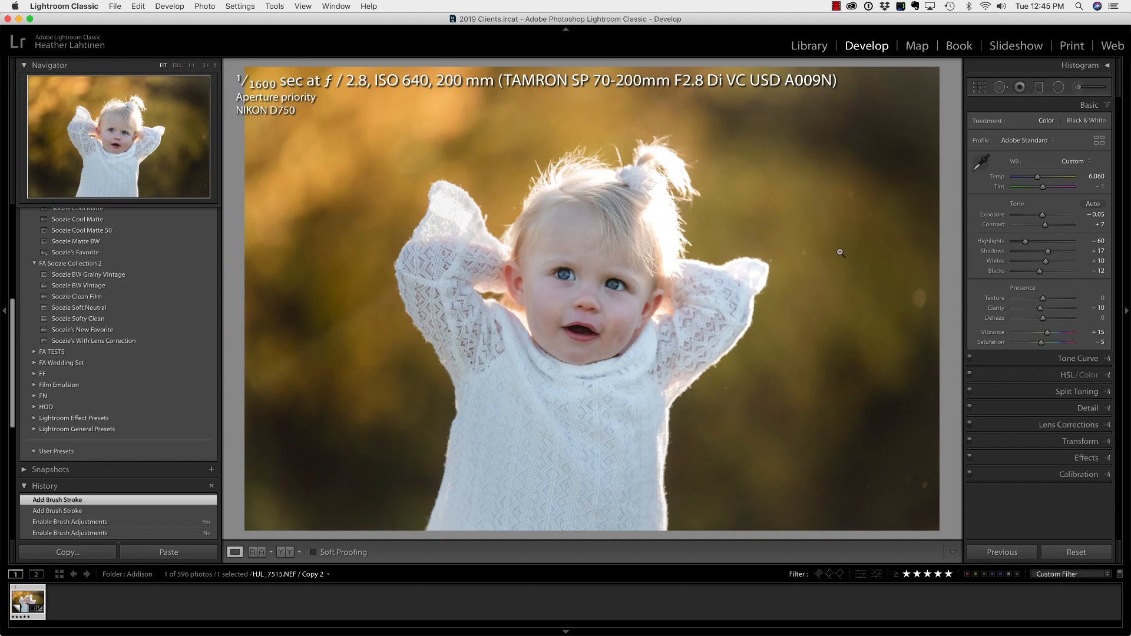
mouse_move(848, 257)
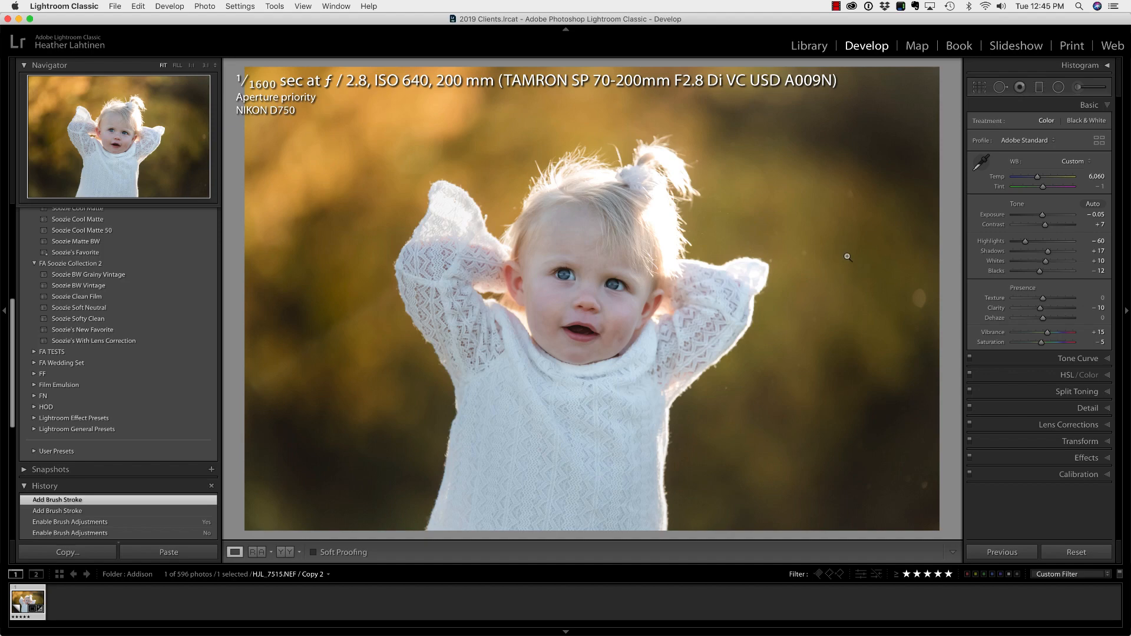